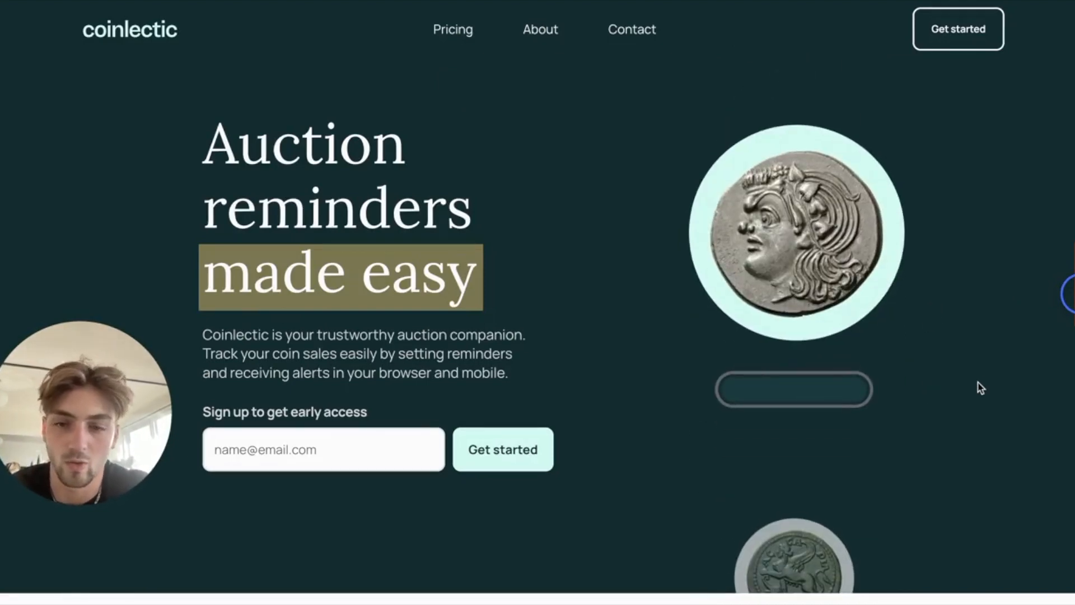
Browse the Coinlectic homepage, then view its Pricing and Contact pages.
{"action": "scroll", "scroll_direction": "down", "scroll_amount": 3}
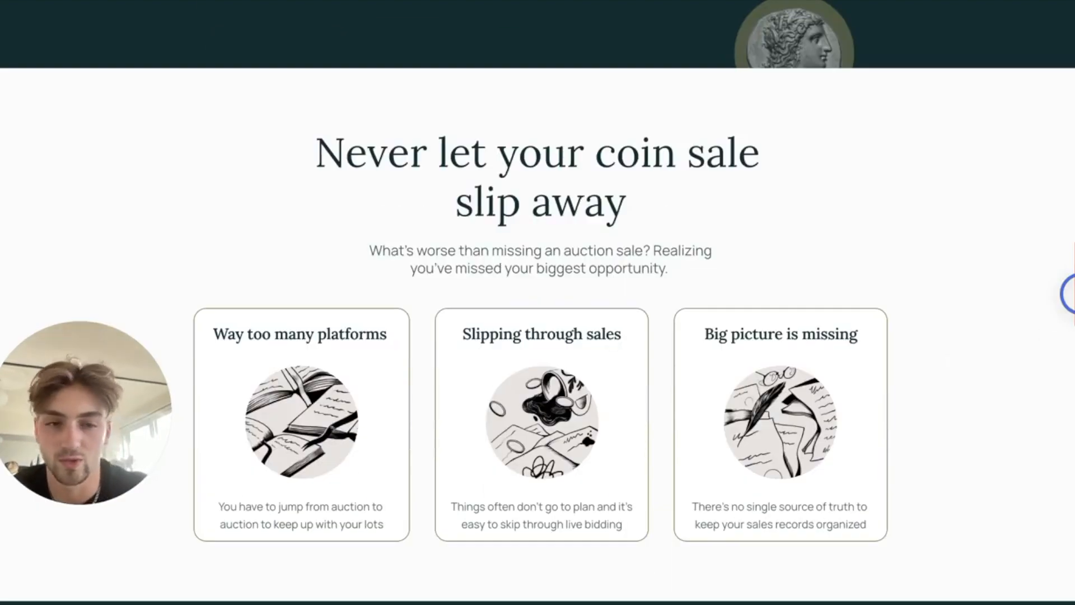
{"action": "scroll", "scroll_direction": "up", "scroll_amount": 3}
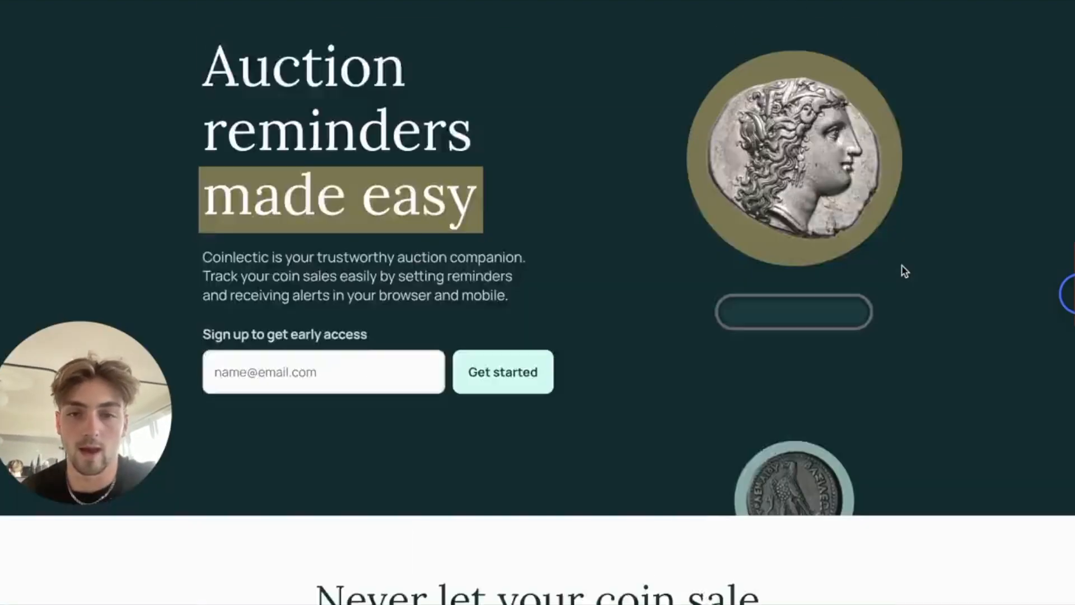
{"action": "scroll", "scroll_direction": "up", "scroll_amount": 3}
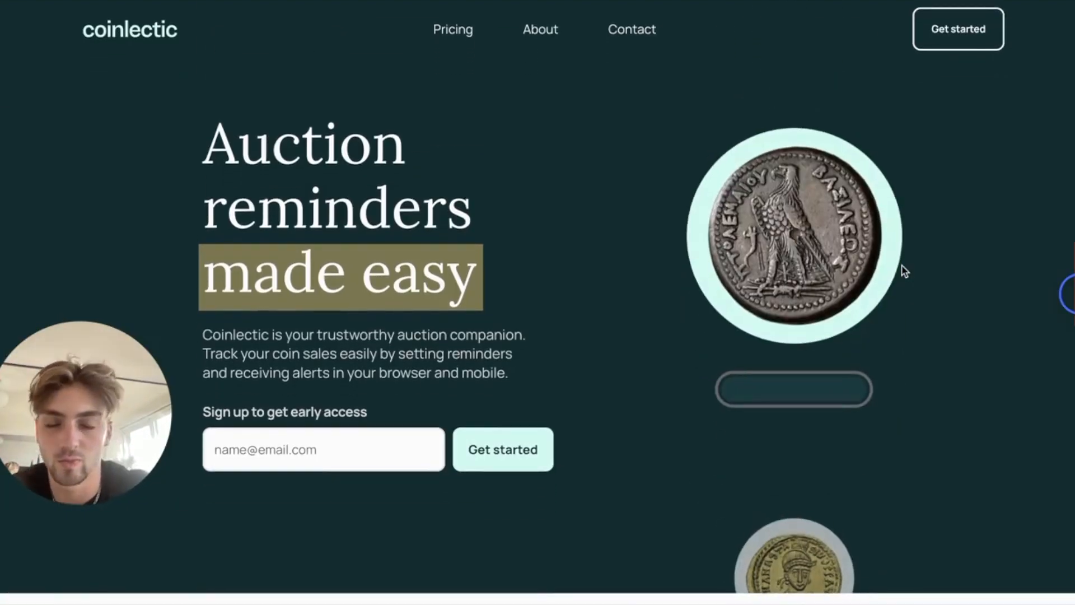
{"action": "mouse_move", "coordinate": [717, 127]}
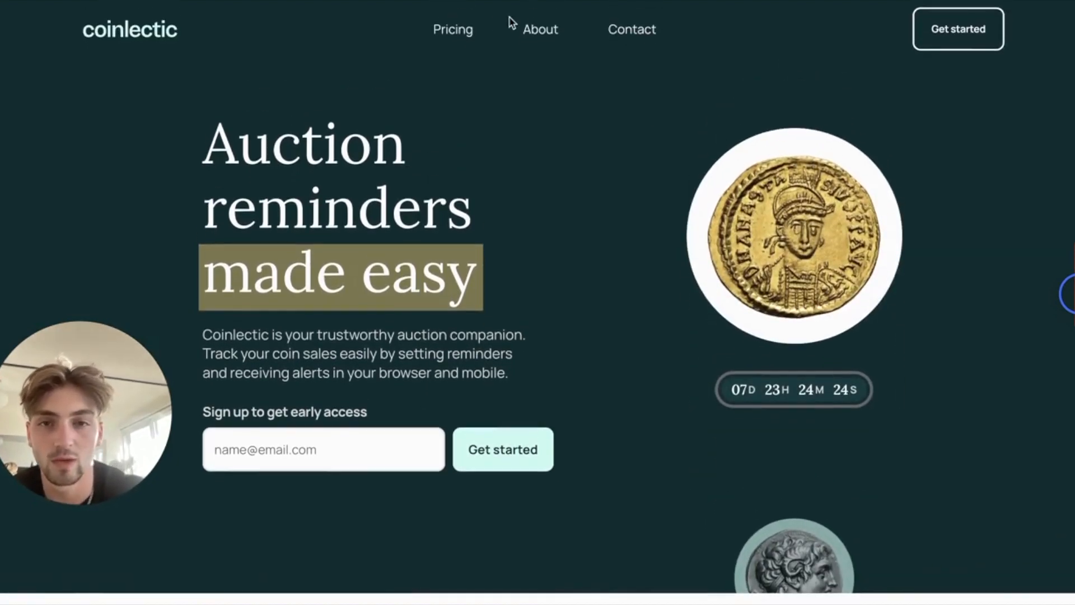
{"action": "left_click", "coordinate": [451, 29]}
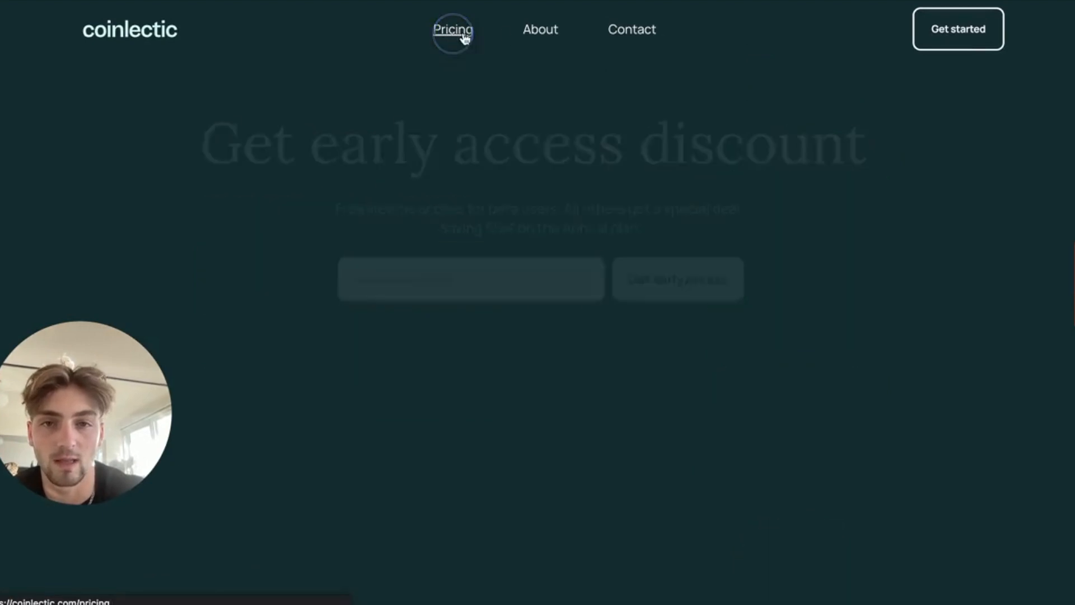
{"action": "left_click", "coordinate": [631, 29]}
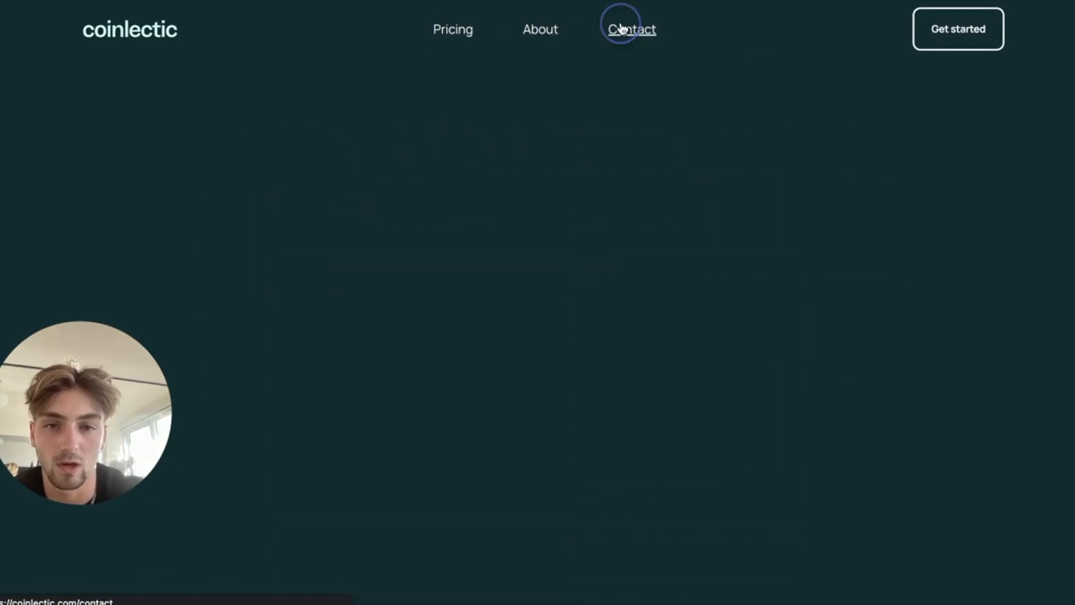
{"action": "left_click", "coordinate": [630, 29]}
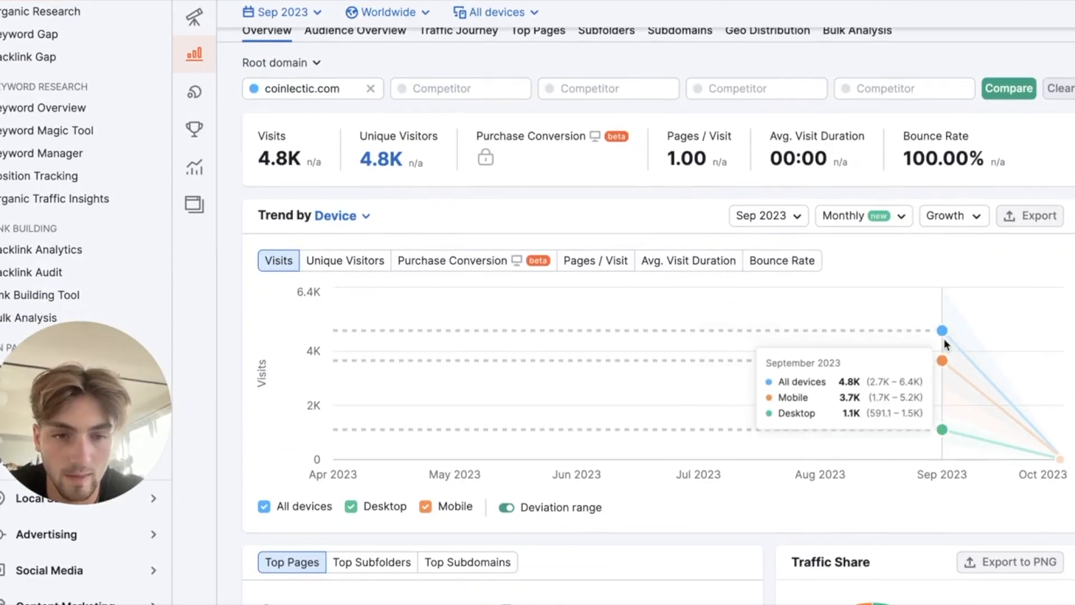
Review coinlectic.com's Traffic Analytics overview in Semrush: September visits and device split.
{"action": "scroll", "scroll_direction": "down", "scroll_amount": 3}
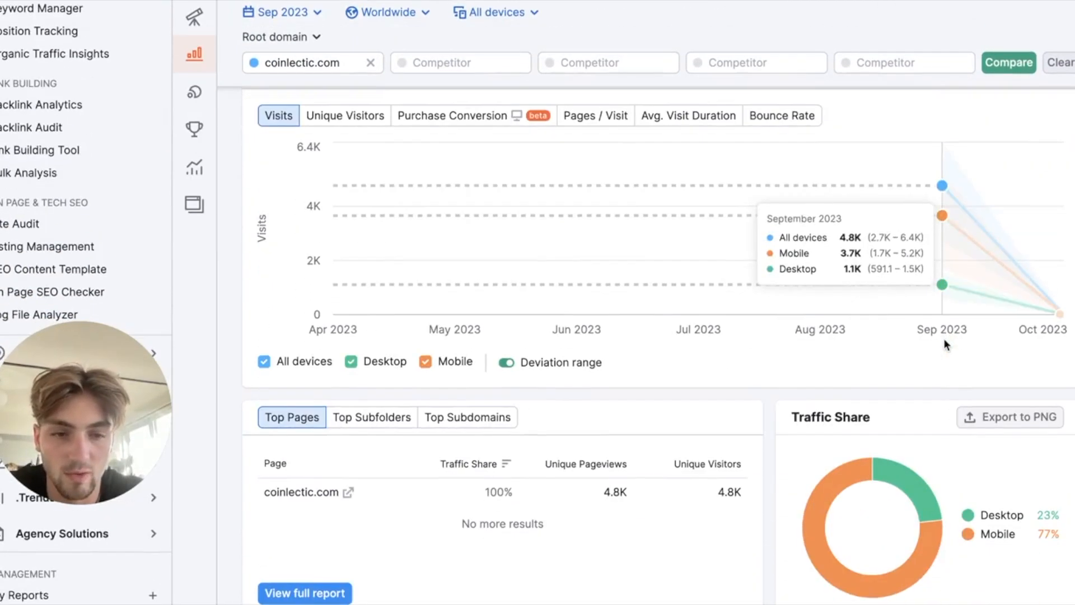
{"action": "scroll", "scroll_direction": "up", "scroll_amount": 3}
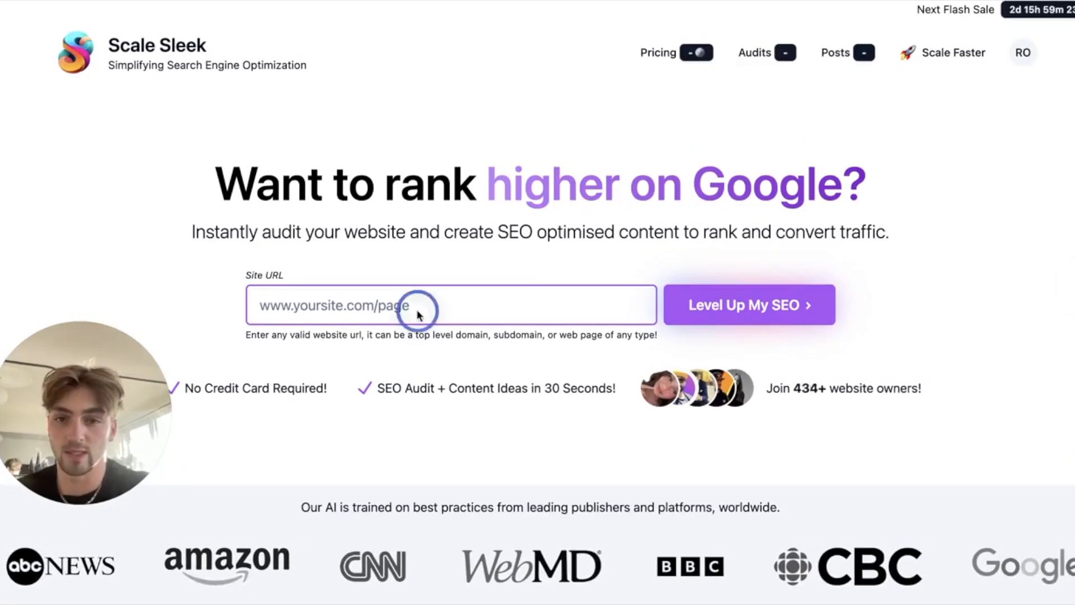
Run the Scale Sleek SEO audit for coinlectic.com and review its header findings.
{"action": "left_click", "coordinate": [747, 304]}
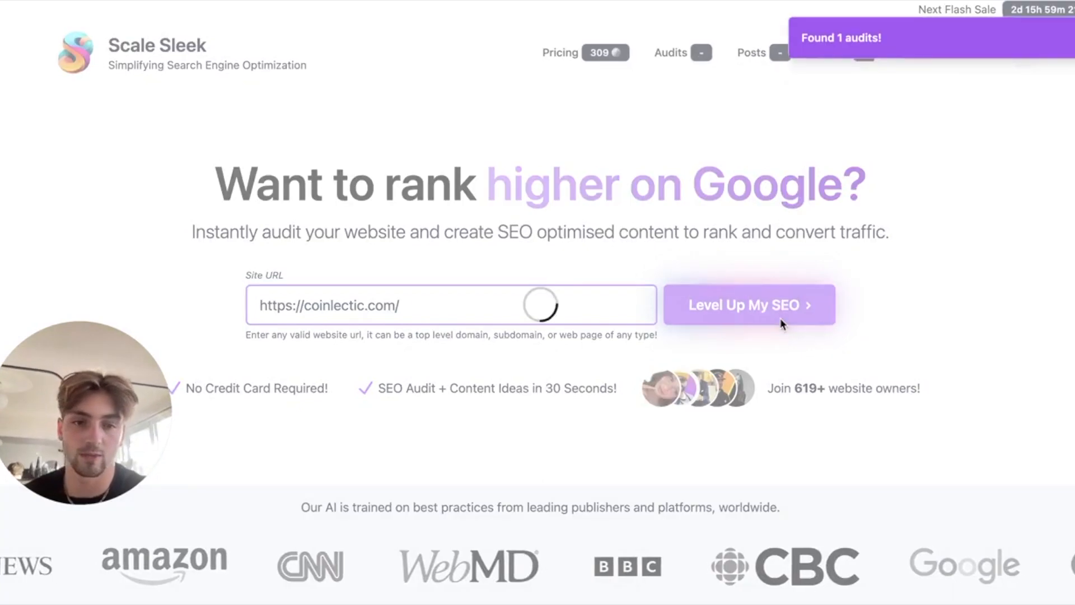
{"action": "left_click", "coordinate": [748, 305]}
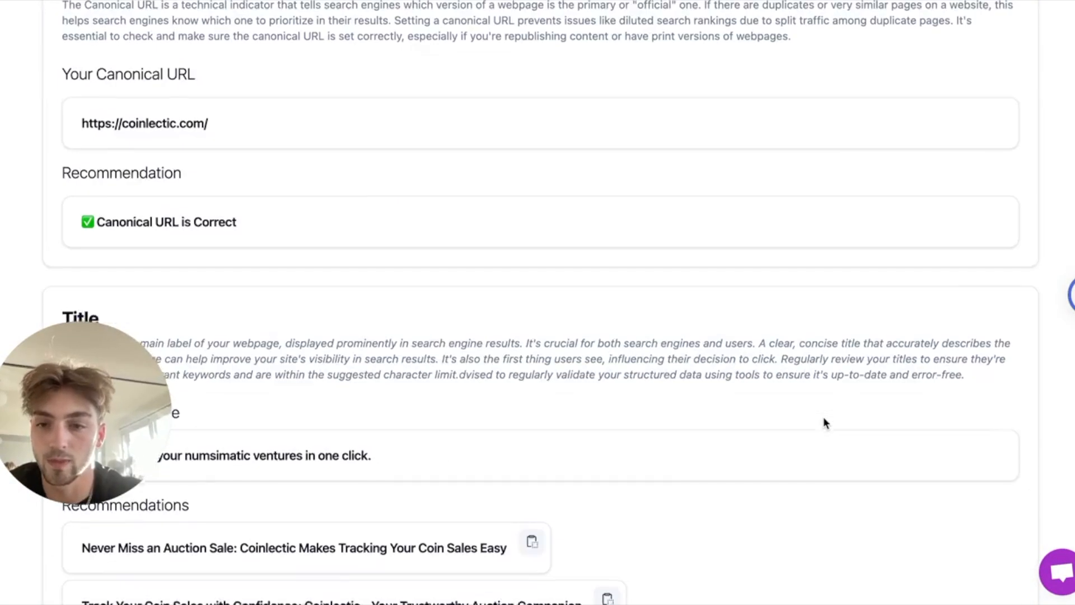
{"action": "scroll", "scroll_direction": "down", "scroll_amount": 3}
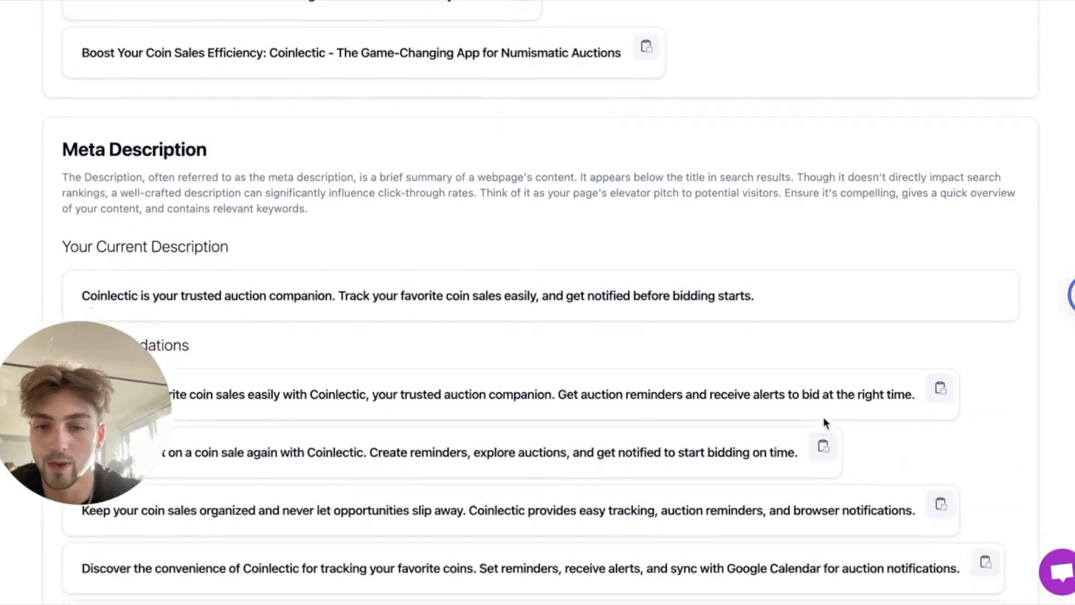
{"action": "scroll", "scroll_direction": "down", "scroll_amount": 3}
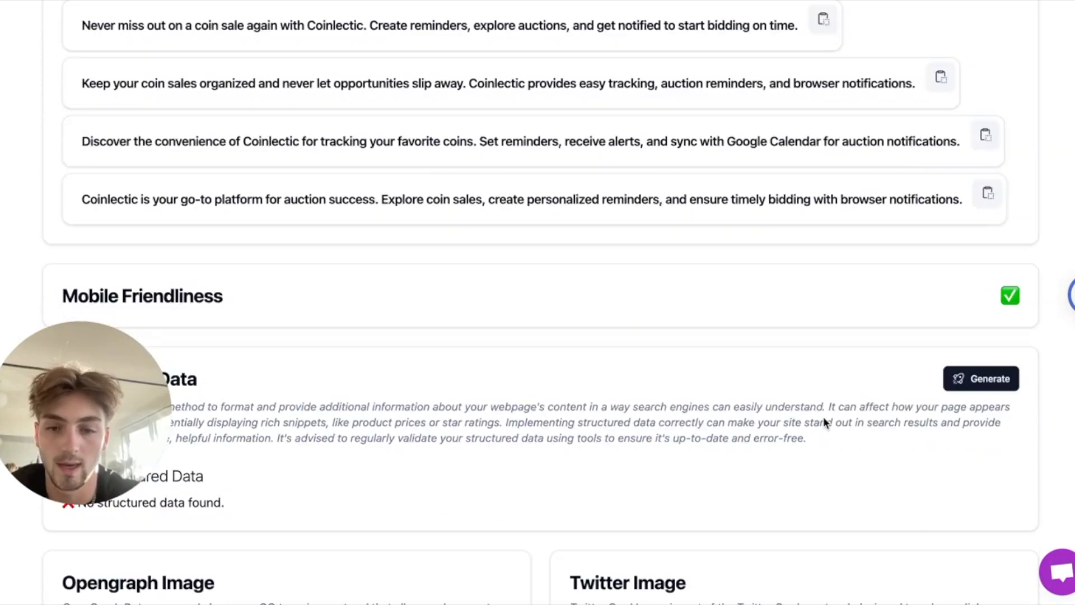
{"action": "scroll", "scroll_direction": "down", "scroll_amount": 3}
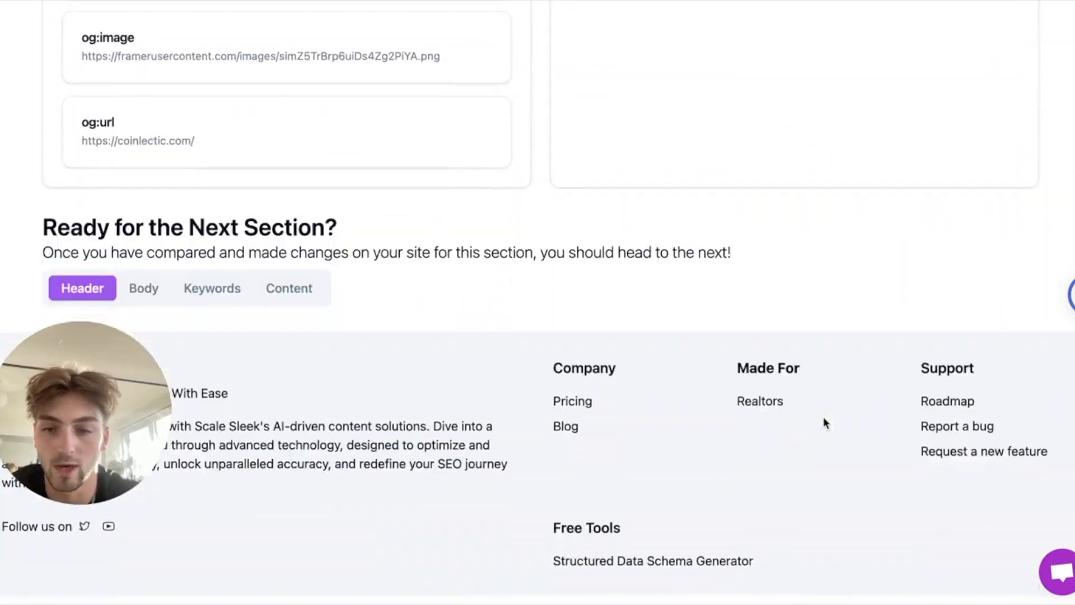
{"action": "scroll", "scroll_direction": "up", "scroll_amount": 3}
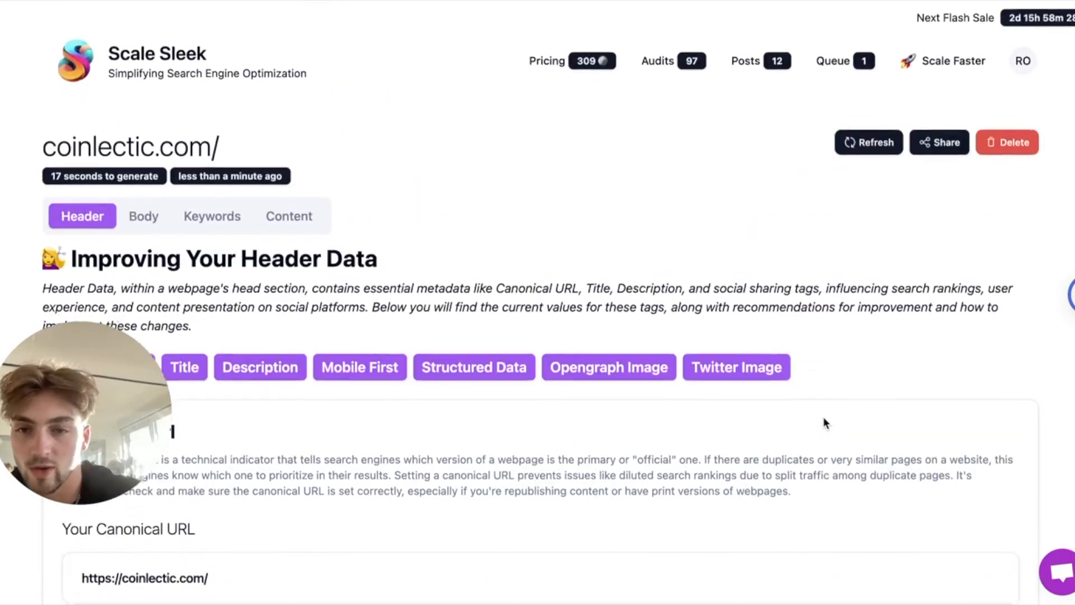
Review the audit's body content findings, then the Keywords recommendations.
{"action": "left_click", "coordinate": [144, 214]}
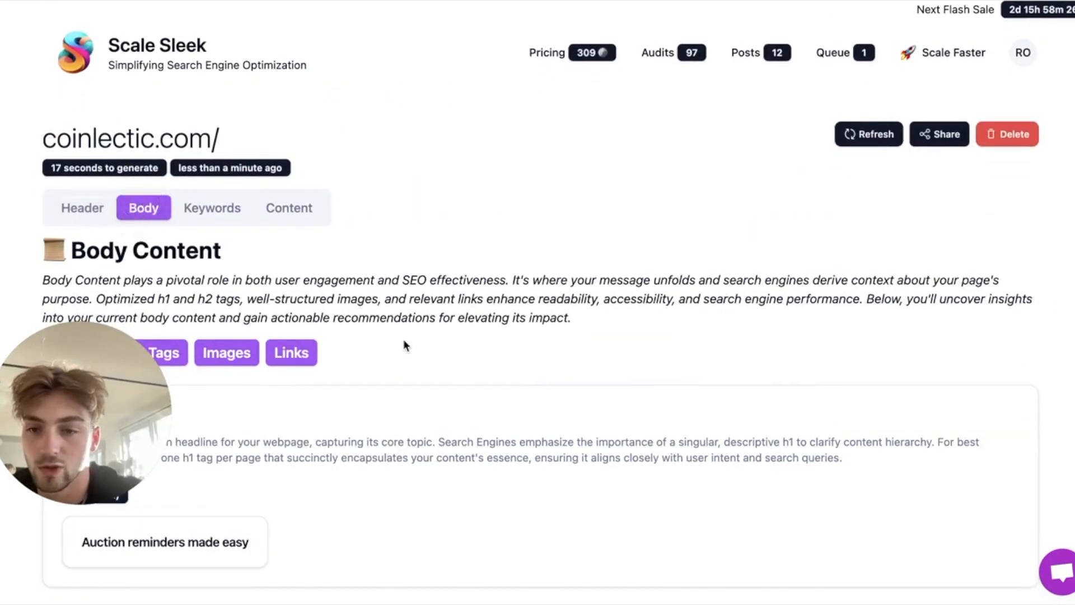
{"action": "scroll", "scroll_direction": "down", "scroll_amount": 3}
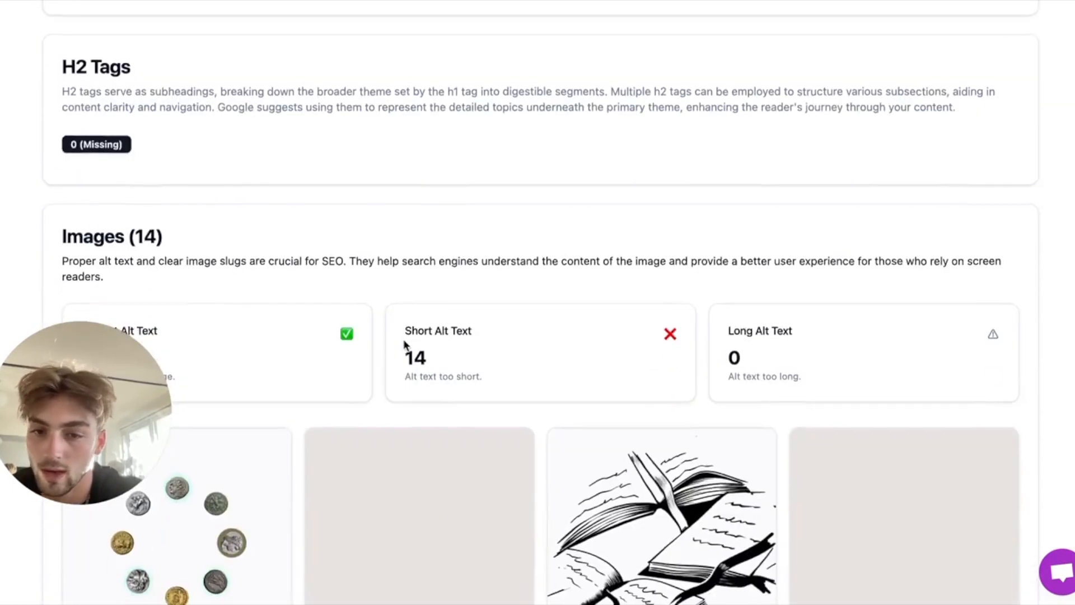
{"action": "scroll", "scroll_direction": "down", "scroll_amount": 3}
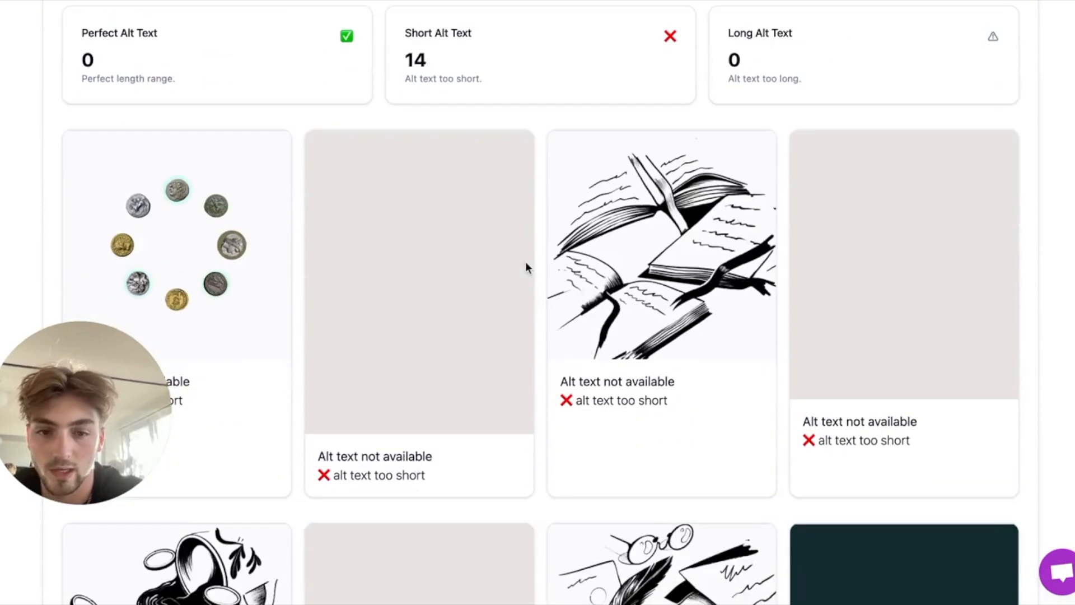
{"action": "scroll", "scroll_direction": "down", "scroll_amount": 3}
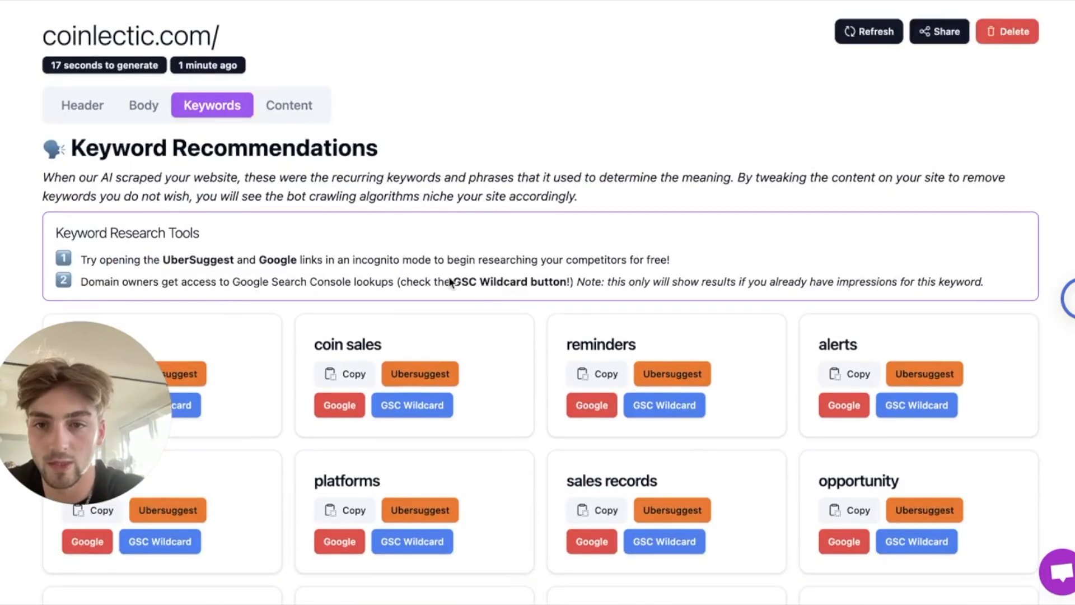
{"action": "left_click", "coordinate": [289, 105]}
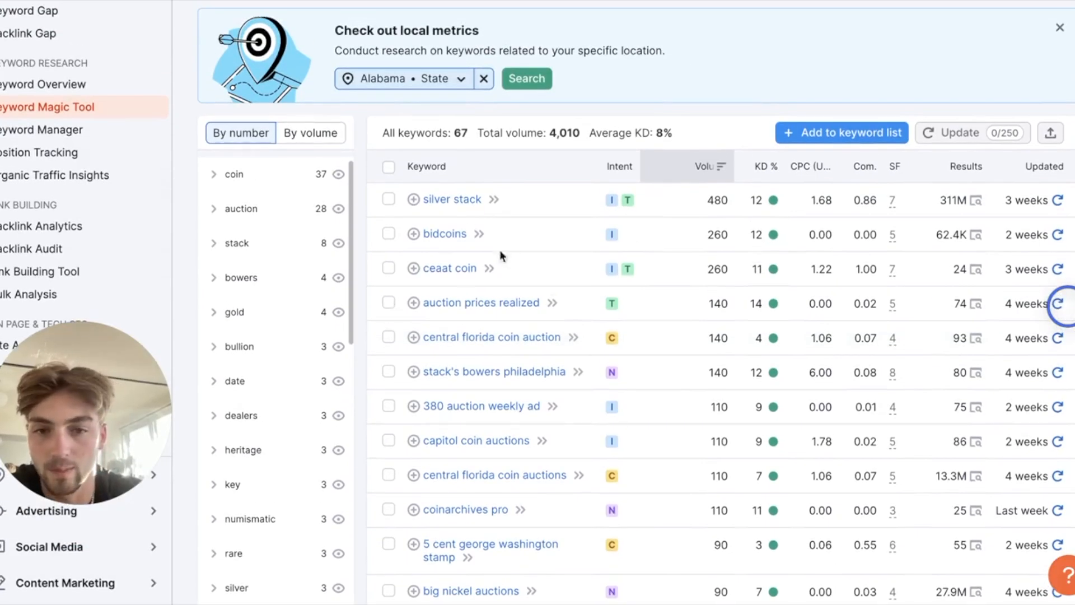
Scroll the very-easy keyword list: 67 terms, 4,010 volume, topped by 'silver stack'.
{"action": "scroll", "scroll_direction": "up", "scroll_amount": 3}
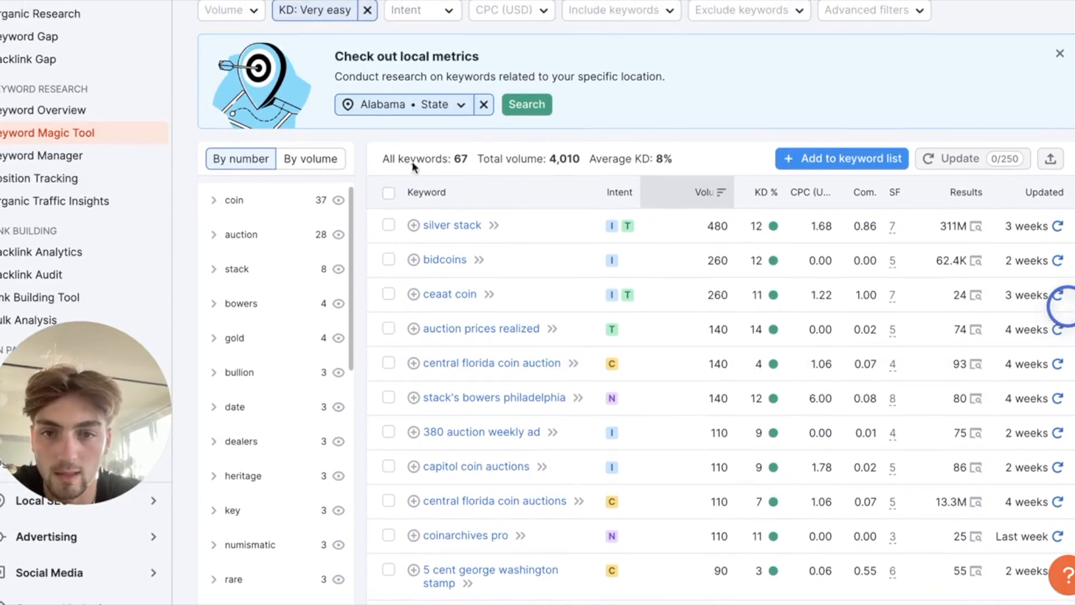
{"action": "scroll", "scroll_direction": "down", "scroll_amount": 3}
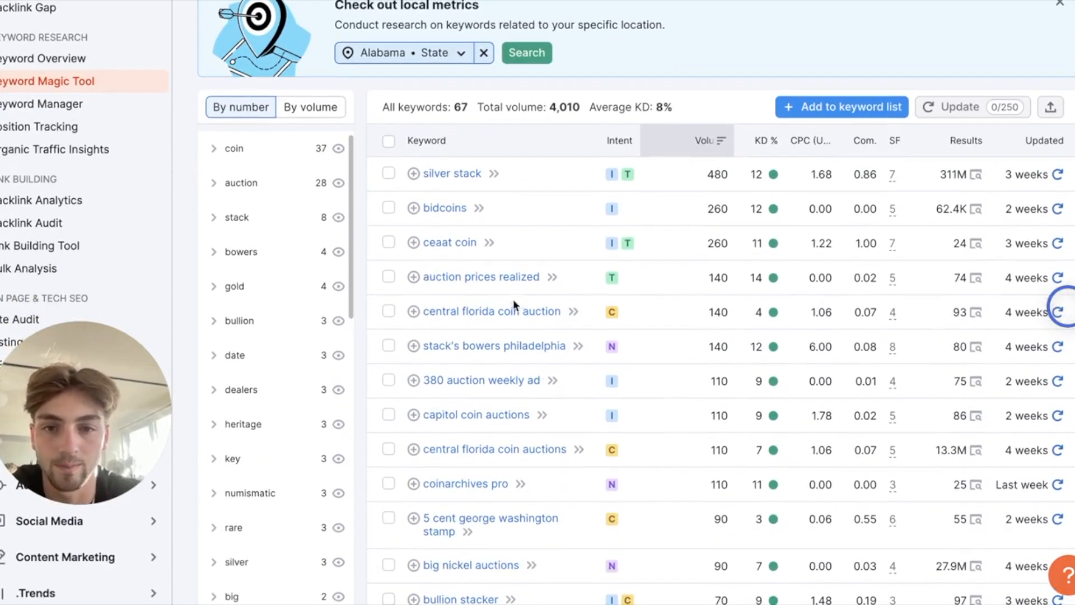
{"action": "scroll", "scroll_direction": "down", "scroll_amount": 3}
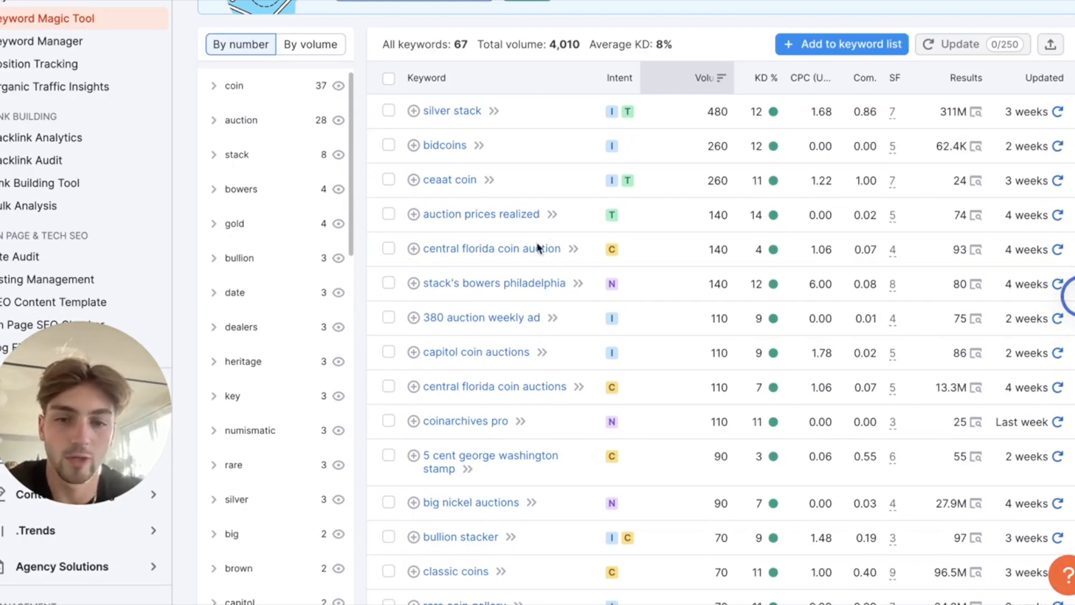
{"action": "mouse_move", "coordinate": [558, 300]}
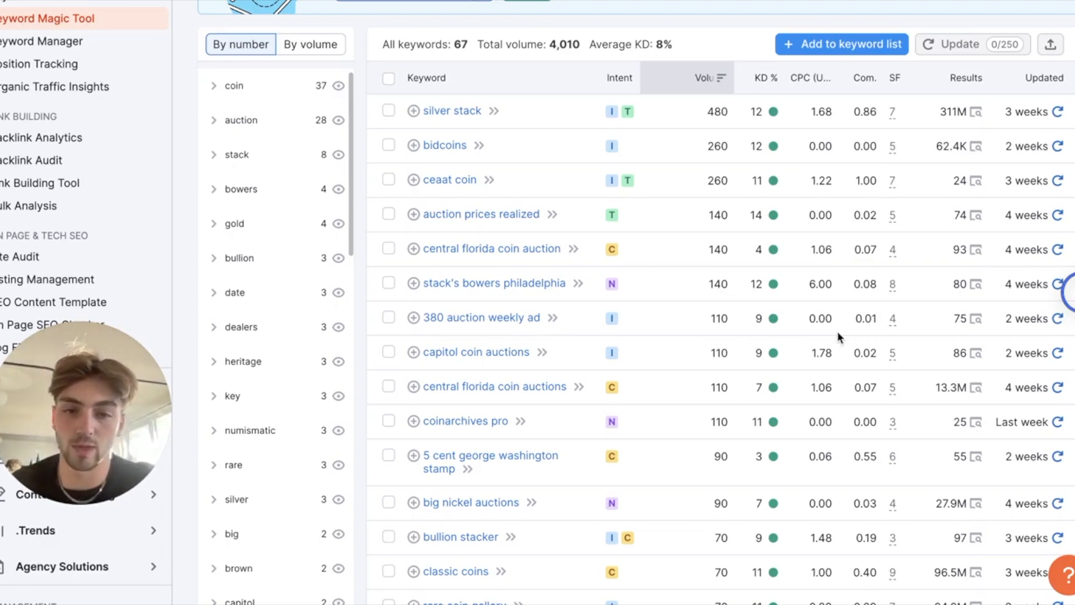
{"action": "mouse_move", "coordinate": [946, 293]}
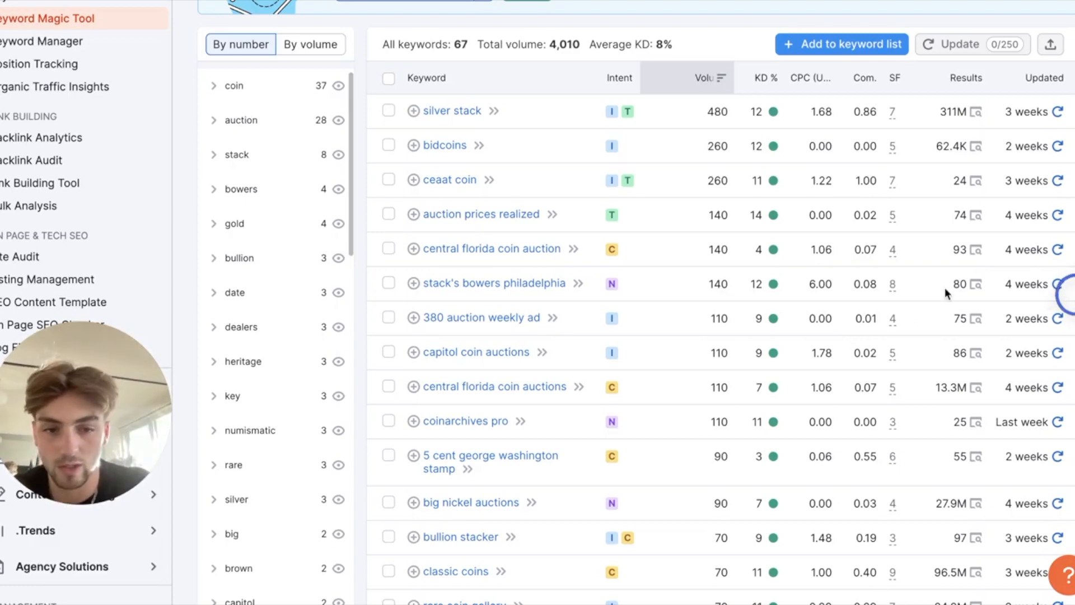
{"action": "mouse_move", "coordinate": [950, 293]}
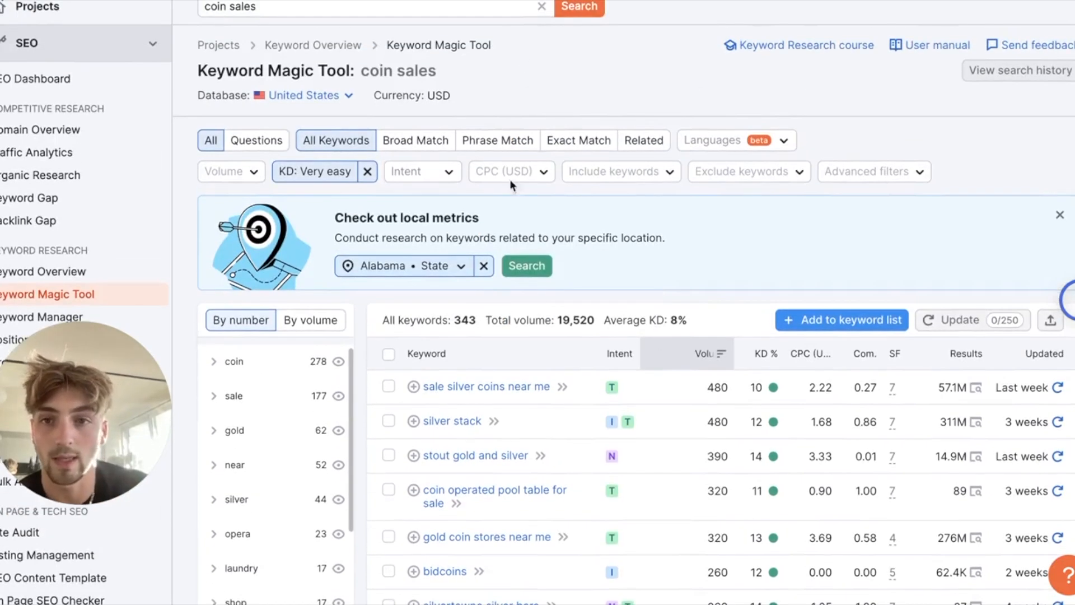
Scroll the very-easy 'coin sales' results: 343 terms, 19,520 volume, led by 'sale silver coins near me'.
{"action": "scroll", "scroll_direction": "down", "scroll_amount": 3}
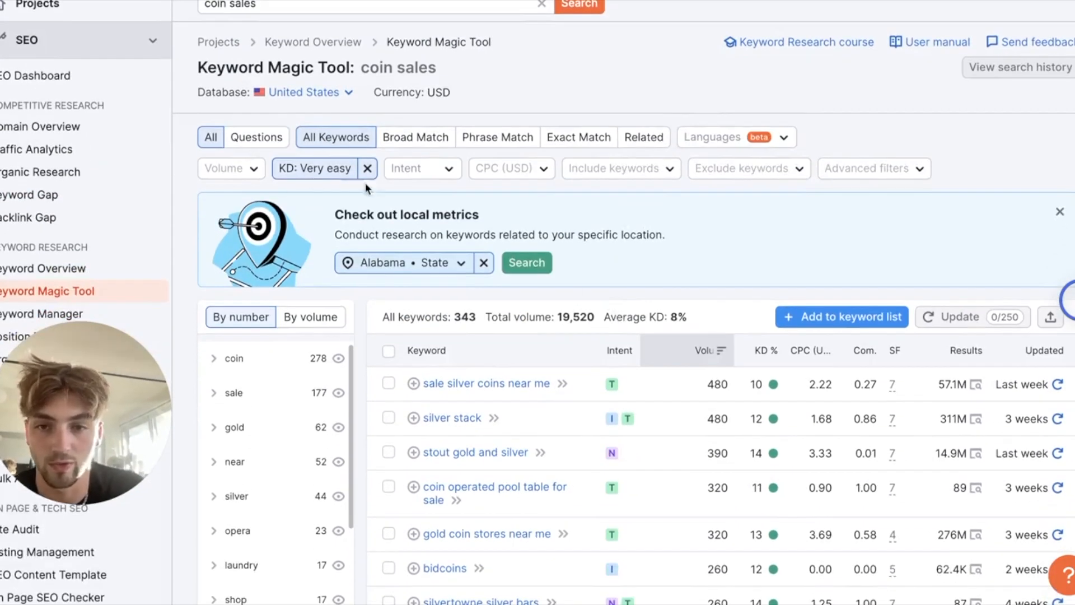
{"action": "scroll", "scroll_direction": "down", "scroll_amount": 3}
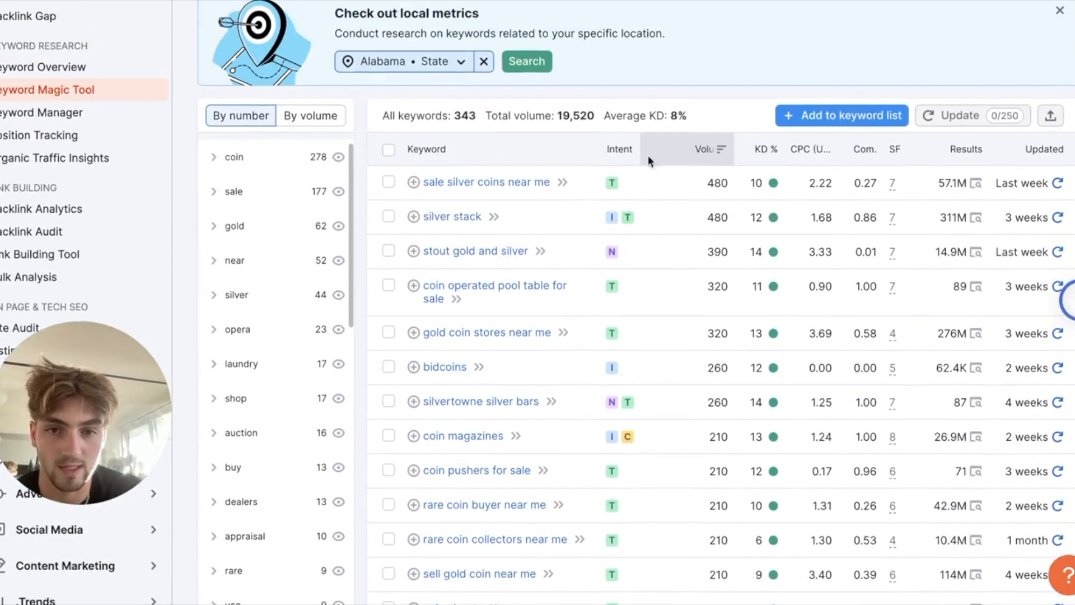
{"action": "mouse_move", "coordinate": [694, 387]}
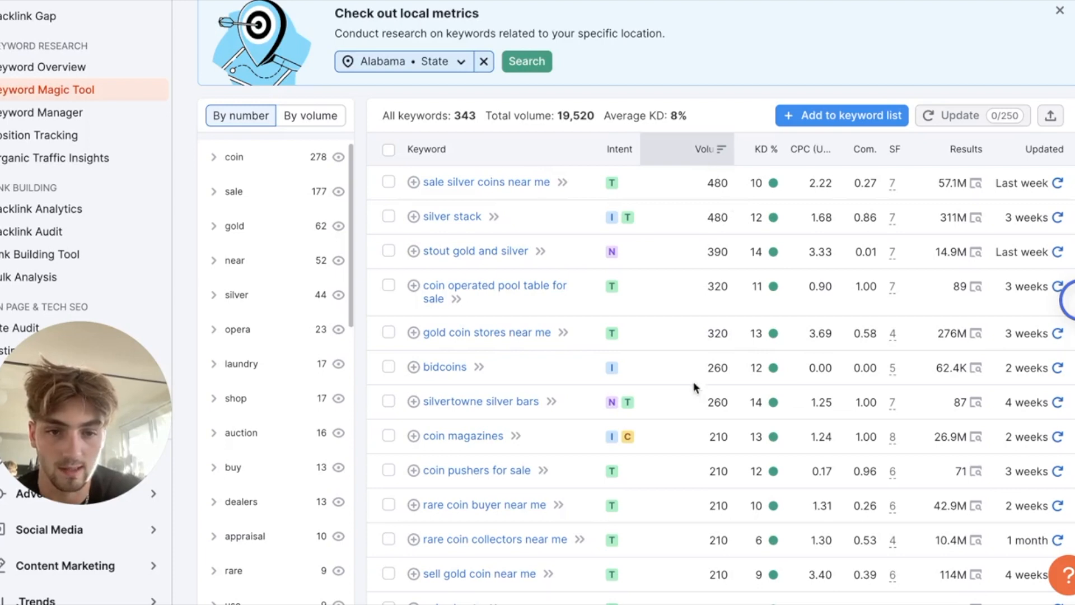
{"action": "scroll", "scroll_direction": "down", "scroll_amount": 3}
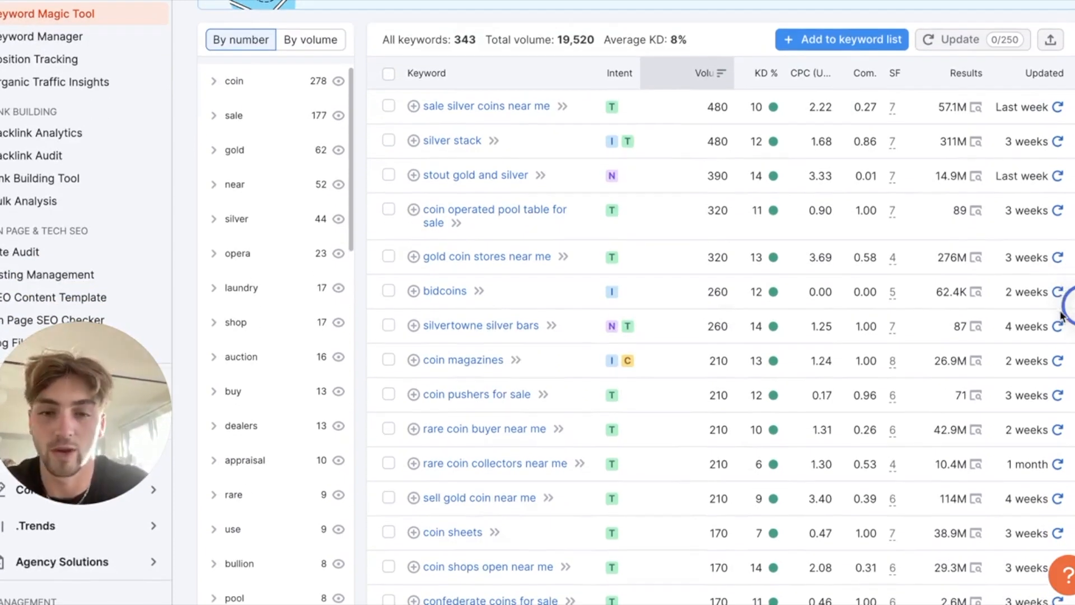
{"action": "mouse_move", "coordinate": [945, 329]}
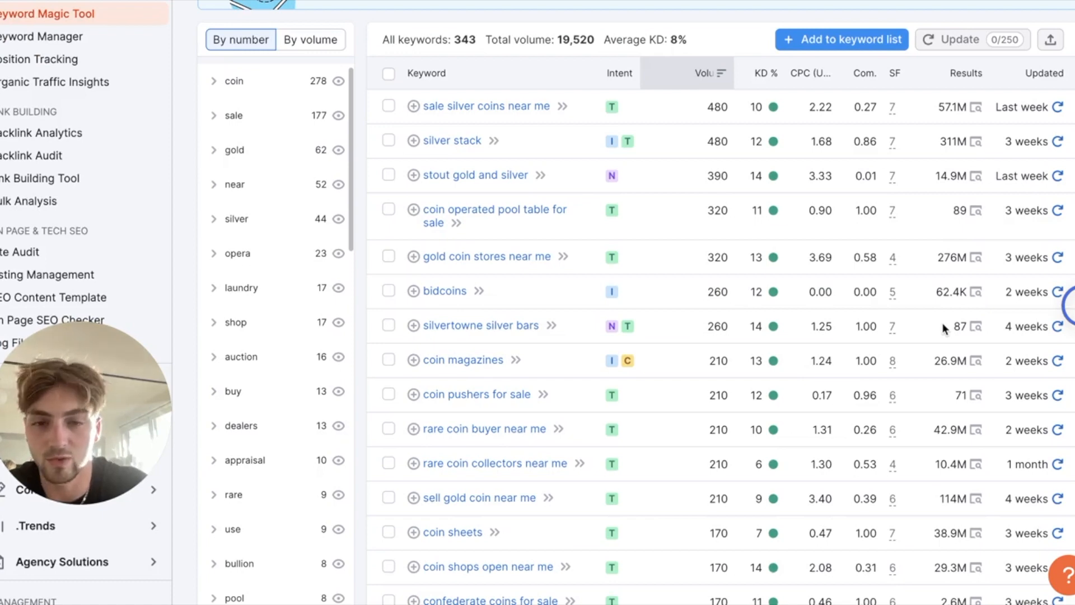
{"action": "scroll", "scroll_direction": "up", "scroll_amount": 3}
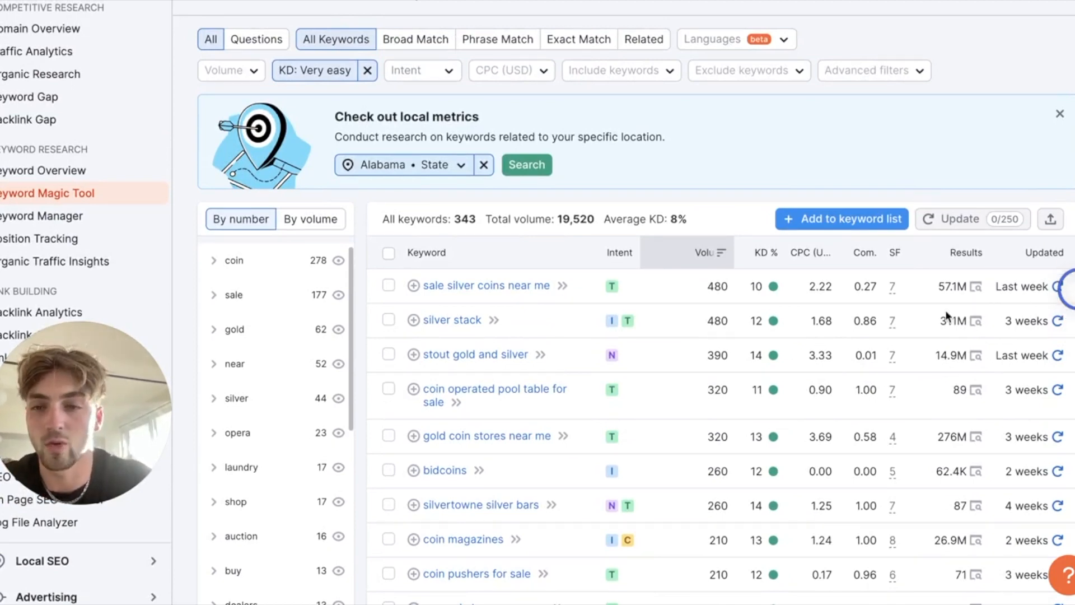
{"action": "mouse_move", "coordinate": [836, 301]}
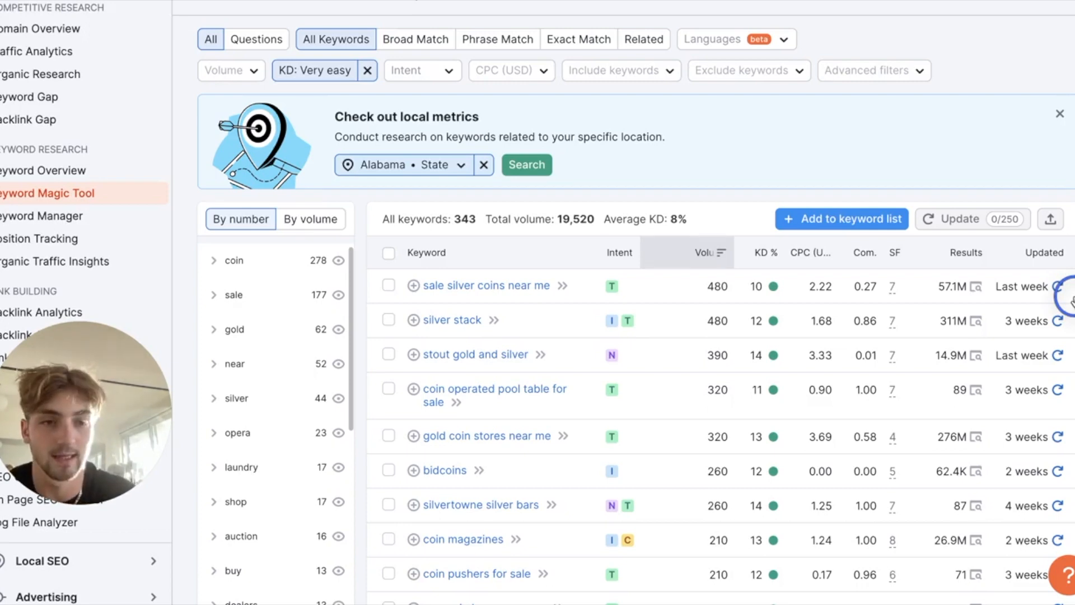
{"action": "scroll", "scroll_direction": "up", "scroll_amount": 3}
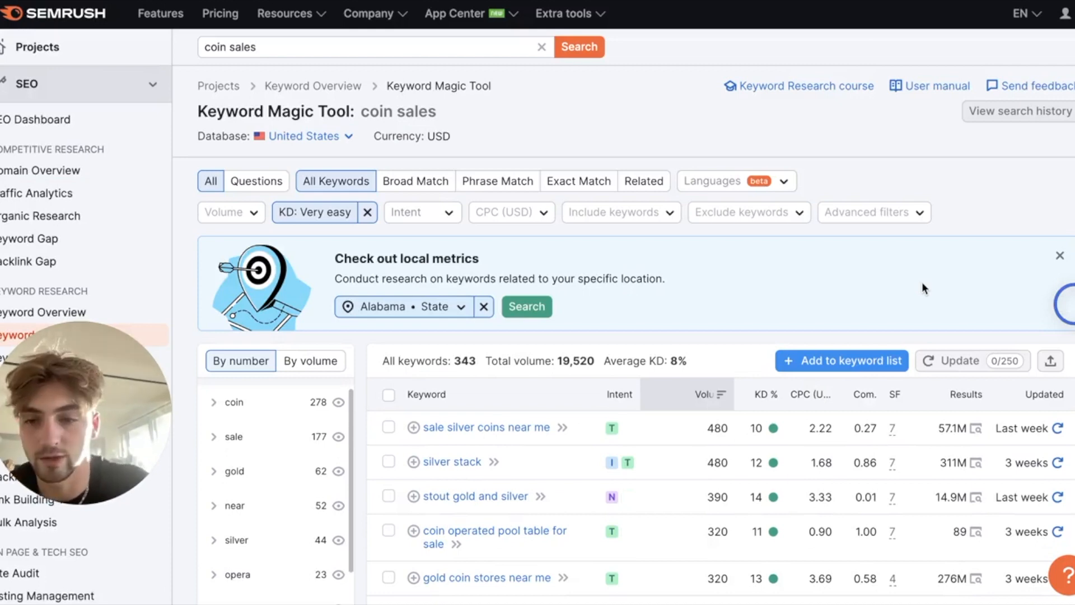
{"action": "scroll", "scroll_direction": "down", "scroll_amount": 3}
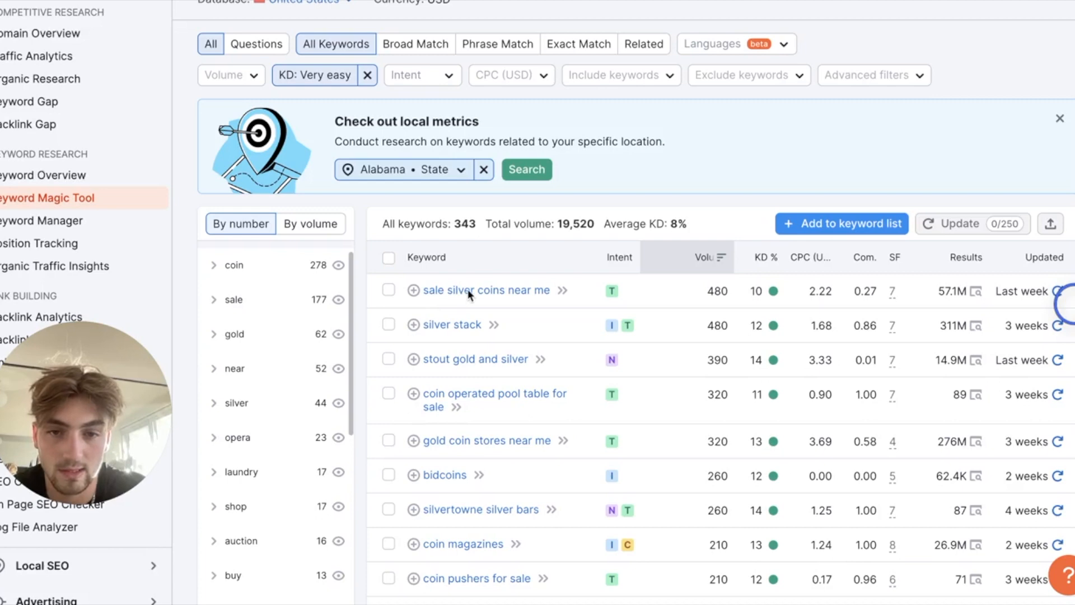
Scroll the Semrush results before returning to Scale Sleek's coinlectic.com keyword recommendations.
{"action": "scroll", "scroll_direction": "down", "scroll_amount": 3}
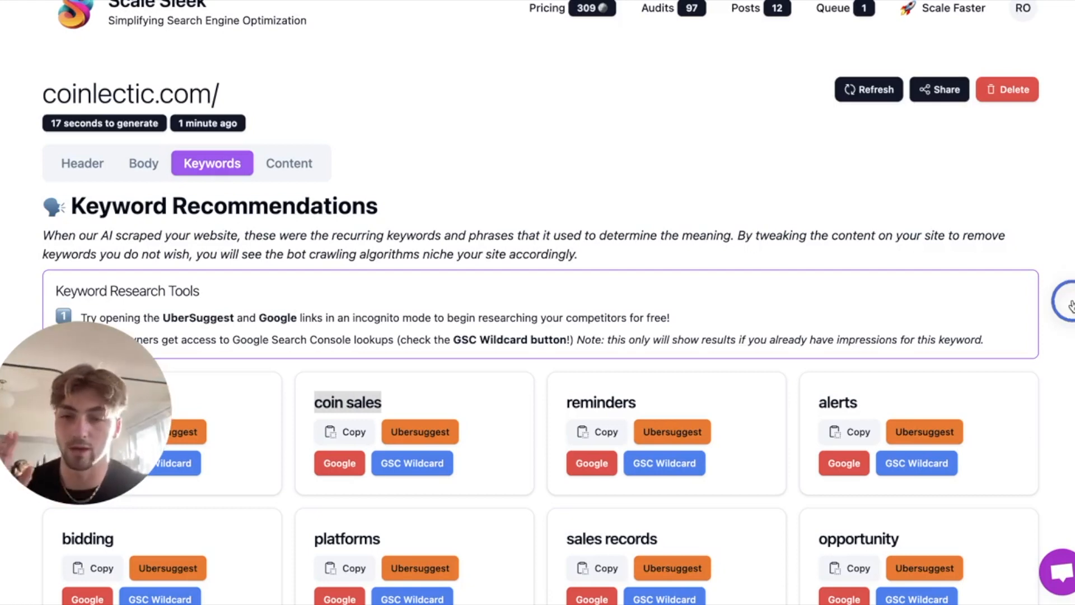
{"action": "mouse_move", "coordinate": [976, 307]}
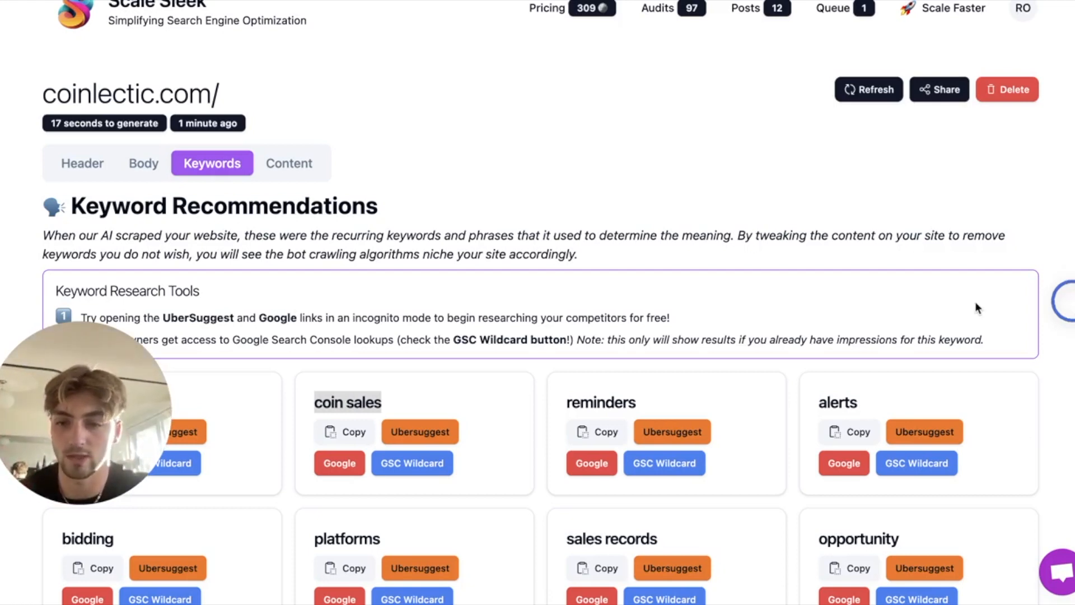